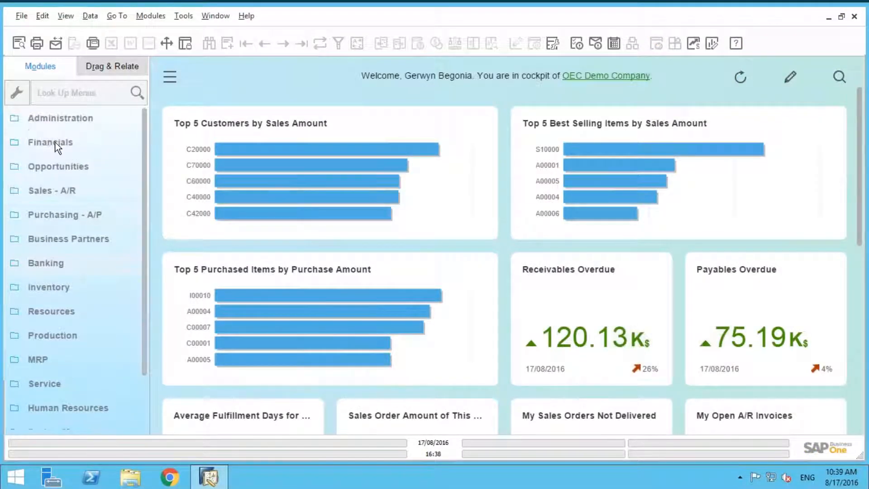
# - Open a blank Recurring Postings form from the Financials module
pyautogui.click(50, 143)
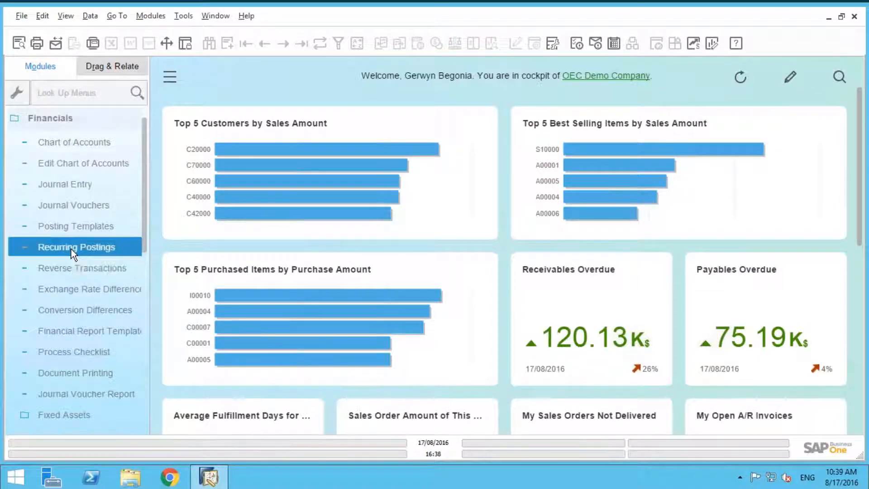
pyautogui.click(76, 247)
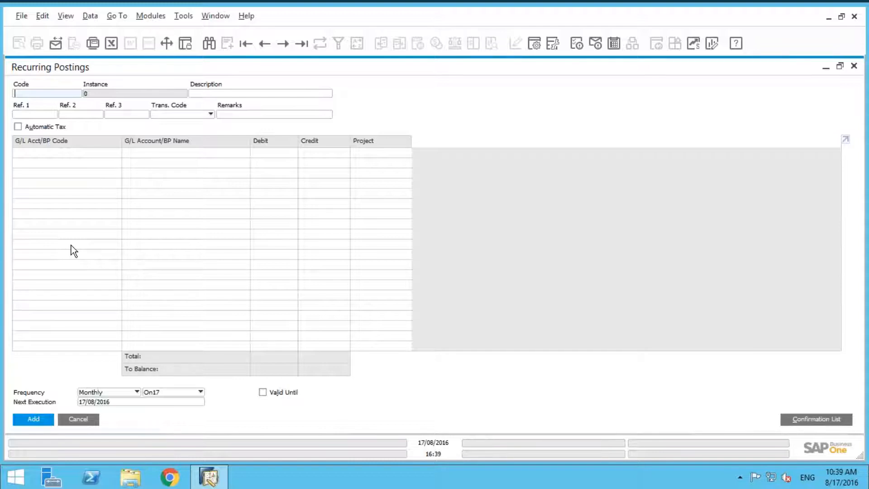
# - Enter code RENT2, description Office Rent and Ref. 1 value 123 on the new posting
pyautogui.press('capslock')
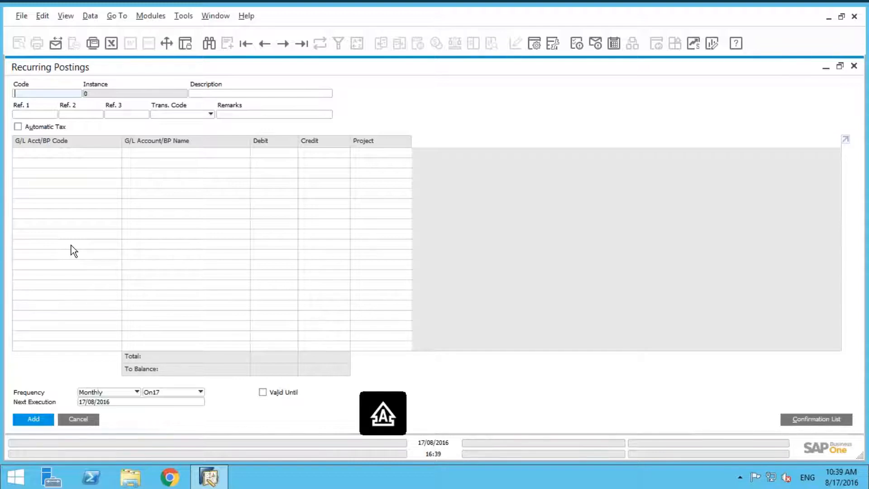
pyautogui.write('RENT')
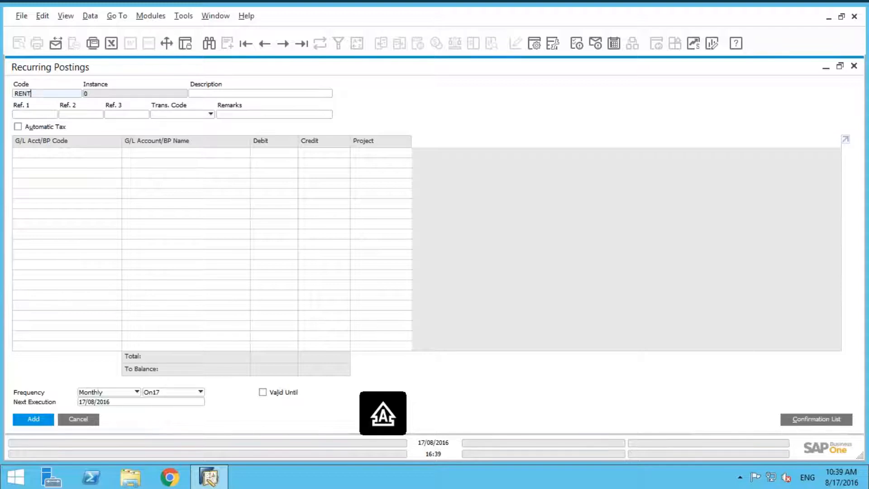
pyautogui.click(260, 93)
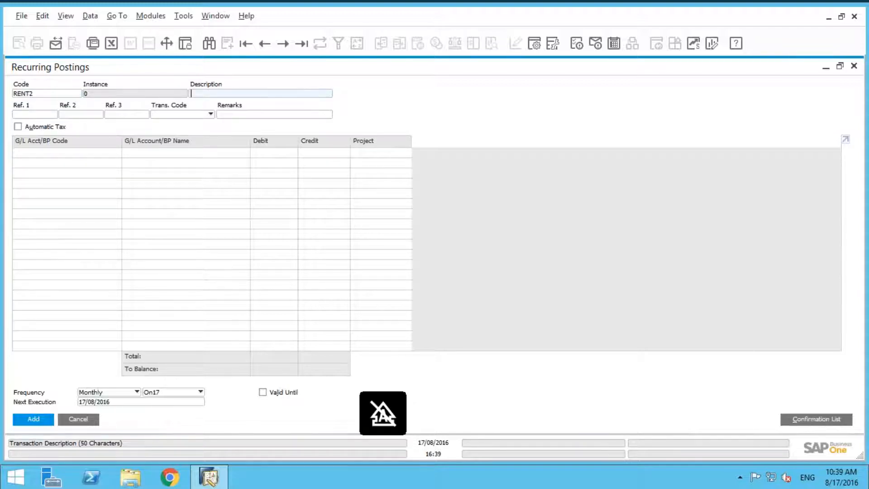
pyautogui.write('O')
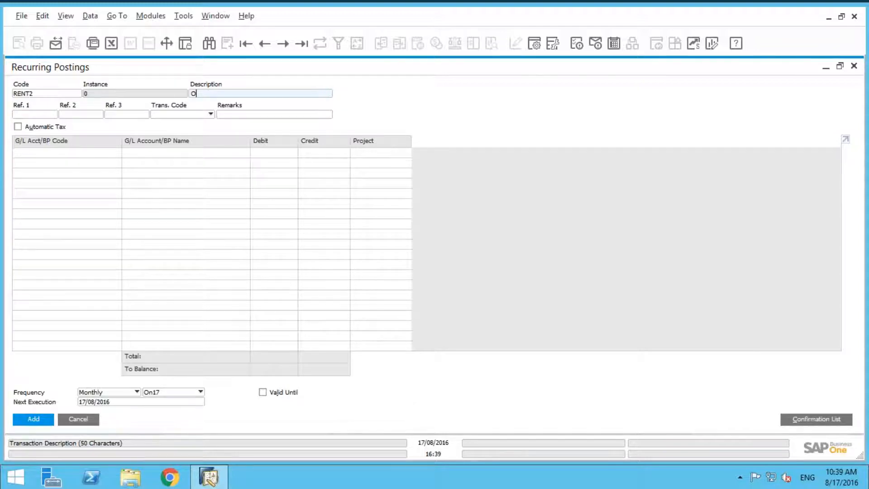
pyautogui.write('ffice Rent')
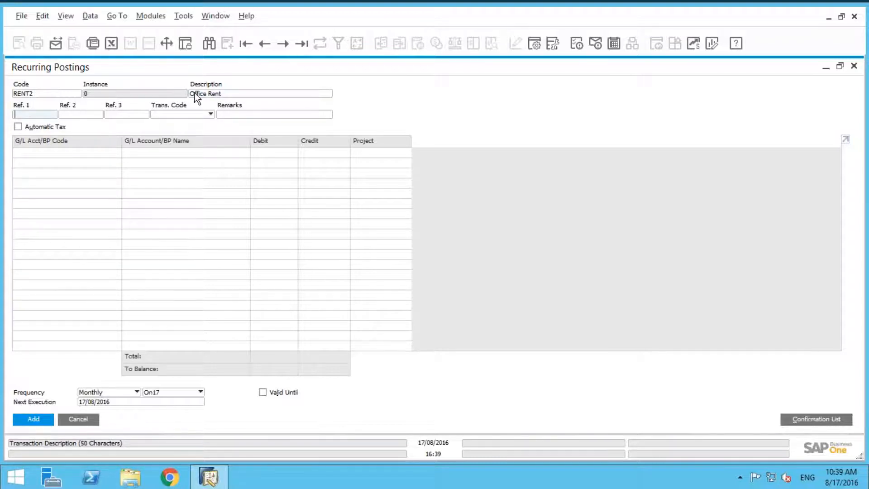
pyautogui.write('123')
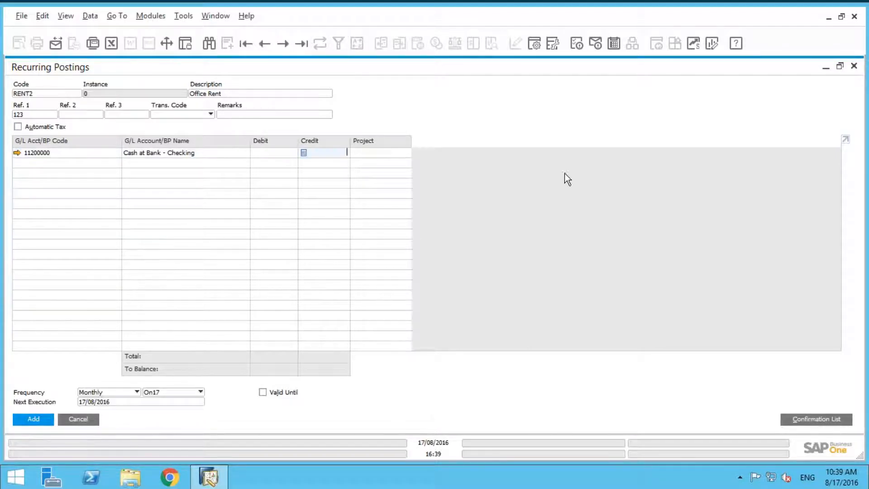
# - Credit 4000 on the Cash at Bank - Checking line and bring up business partners for a second line
pyautogui.write('4')
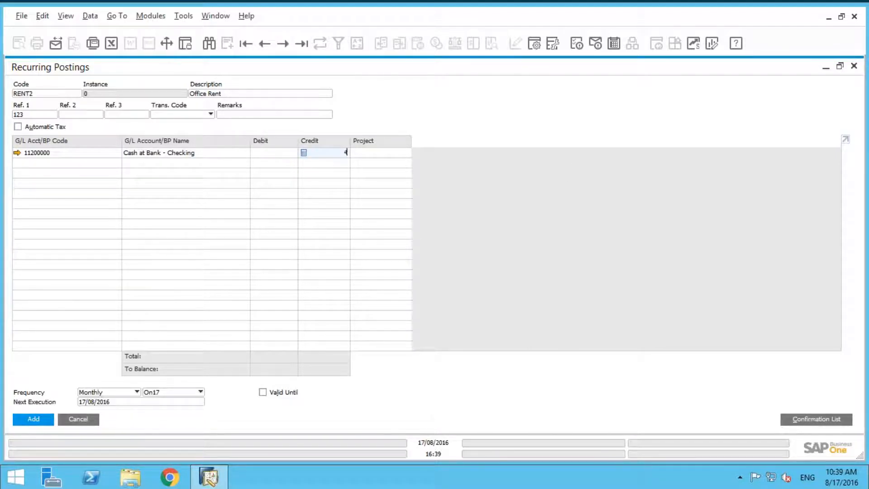
pyautogui.write('4000')
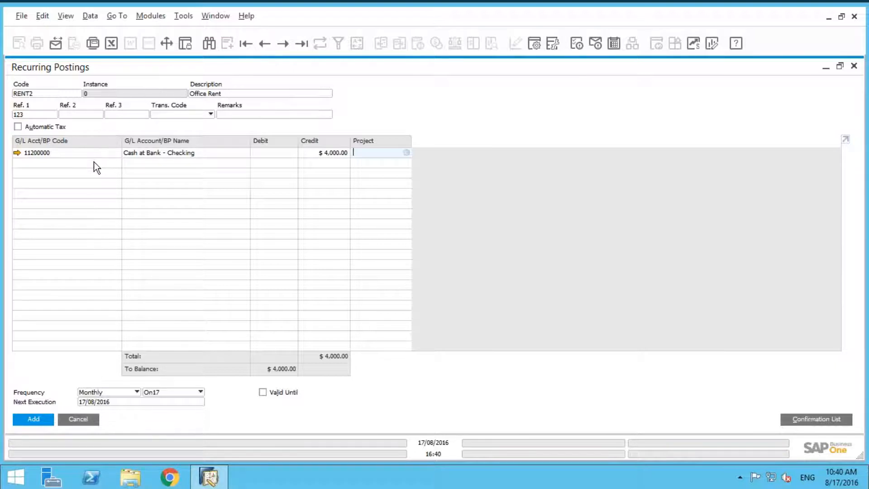
pyautogui.click(55, 162)
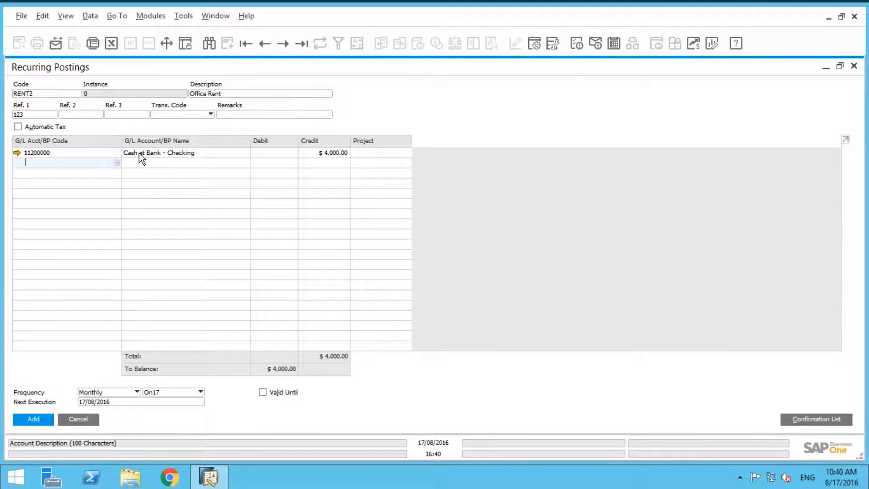
pyautogui.press('ctrl+Tab')
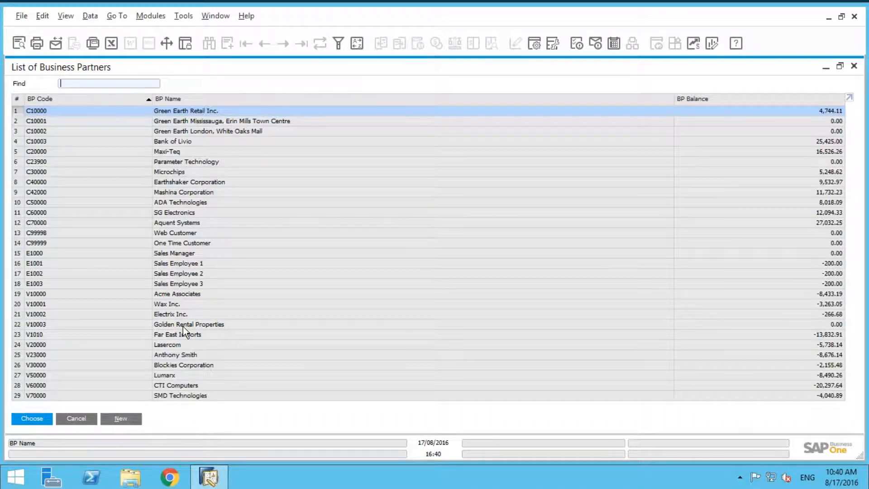
# - Choose vendor V10003 Golden Rental Properties for the second line, debiting $4,000.00
pyautogui.click(188, 324)
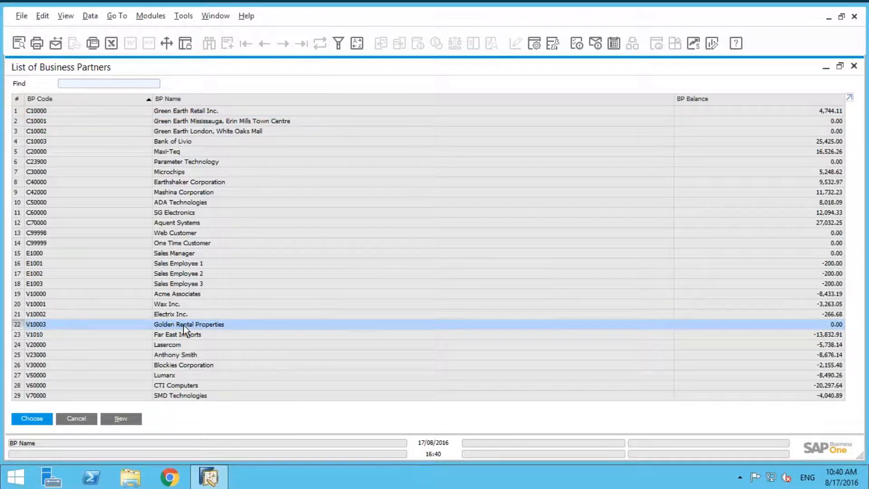
pyautogui.click(31, 418)
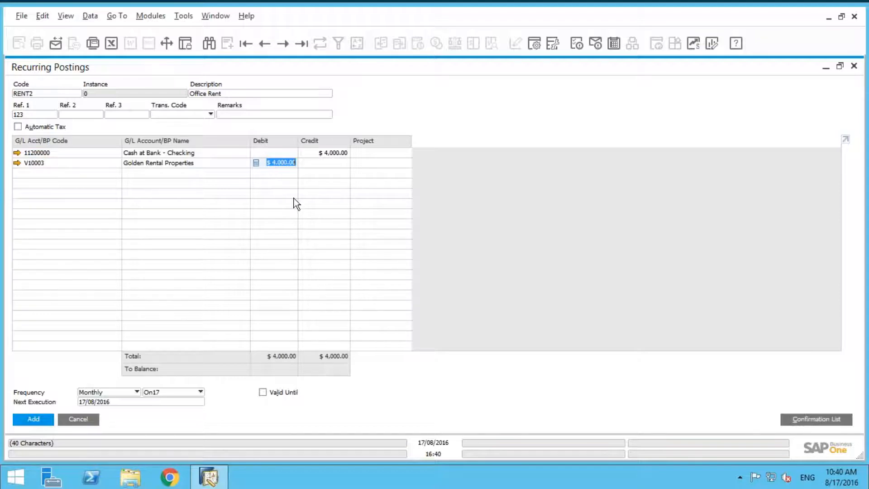
pyautogui.moveTo(285, 183)
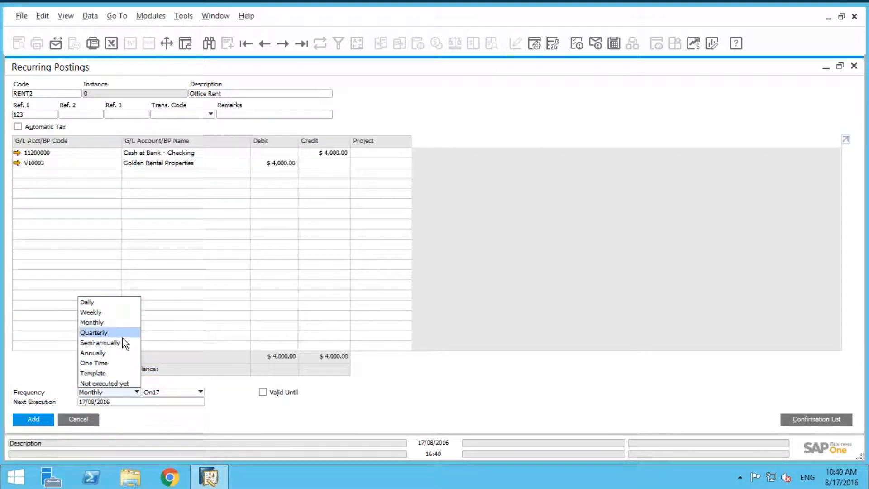
pyautogui.moveTo(94, 352)
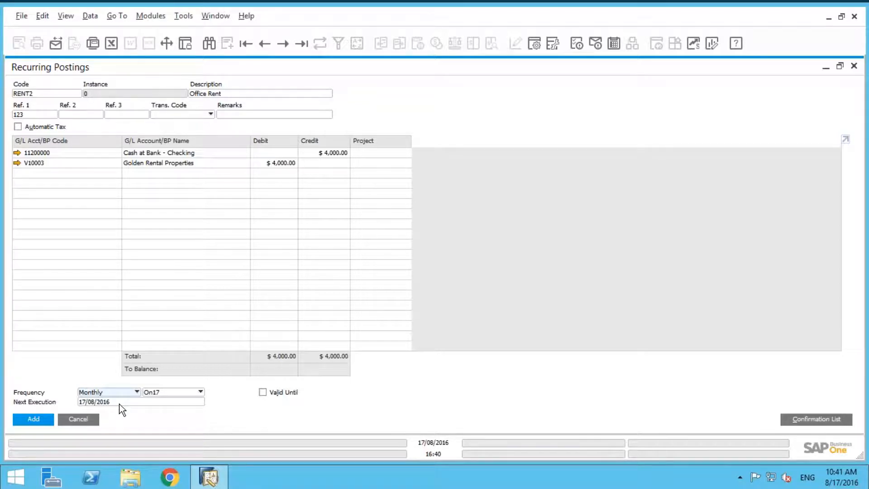
pyautogui.click(94, 401)
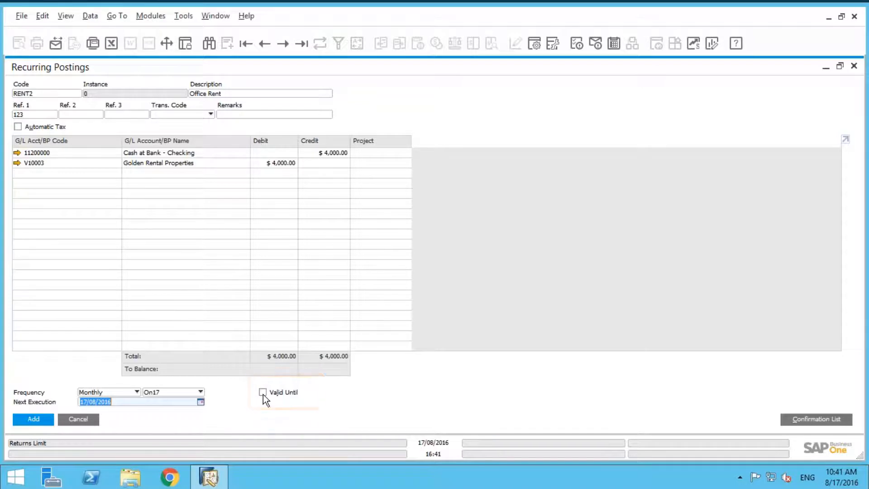
# - Enable Valid Until and set the end date to 17 December 2016
pyautogui.click(262, 392)
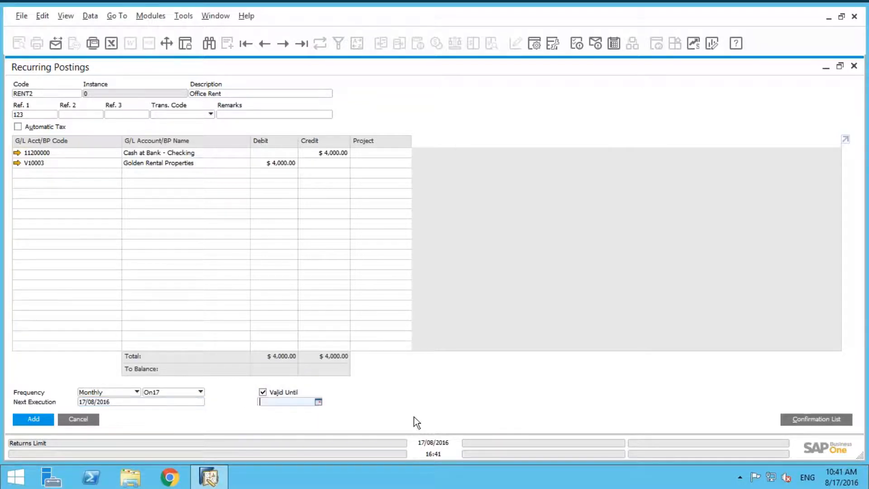
pyautogui.click(317, 400)
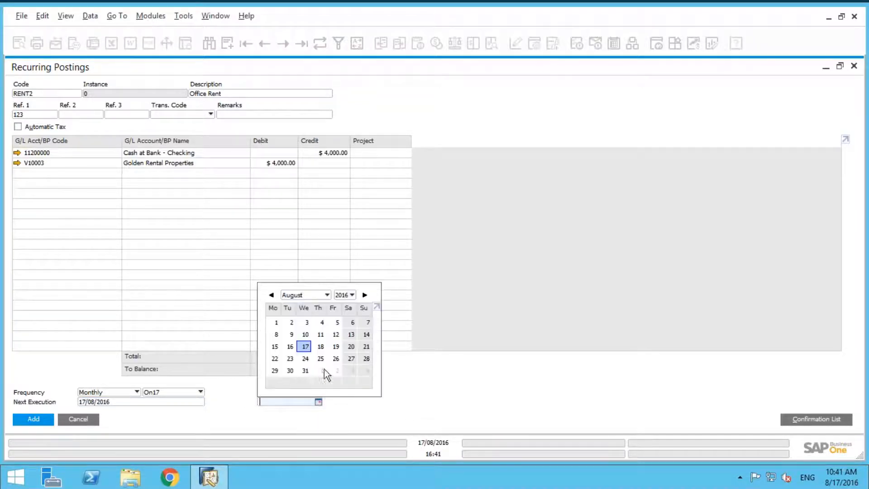
pyautogui.click(326, 294)
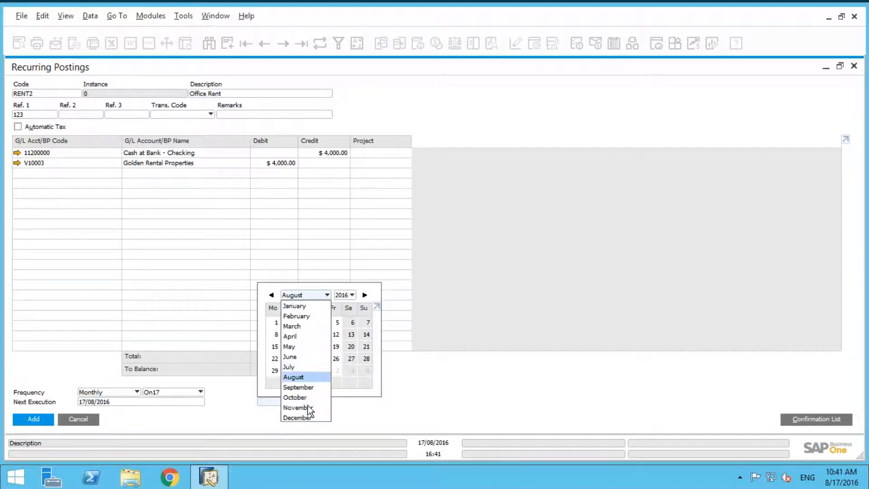
pyautogui.click(297, 417)
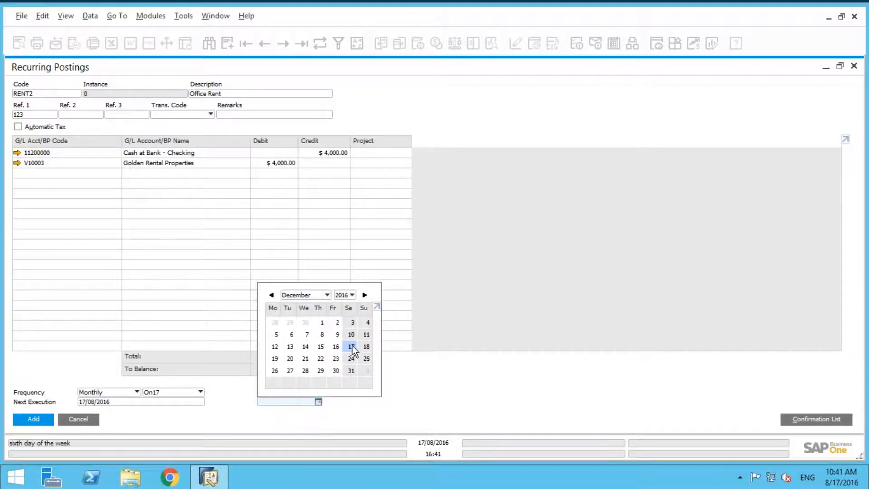
pyautogui.click(351, 347)
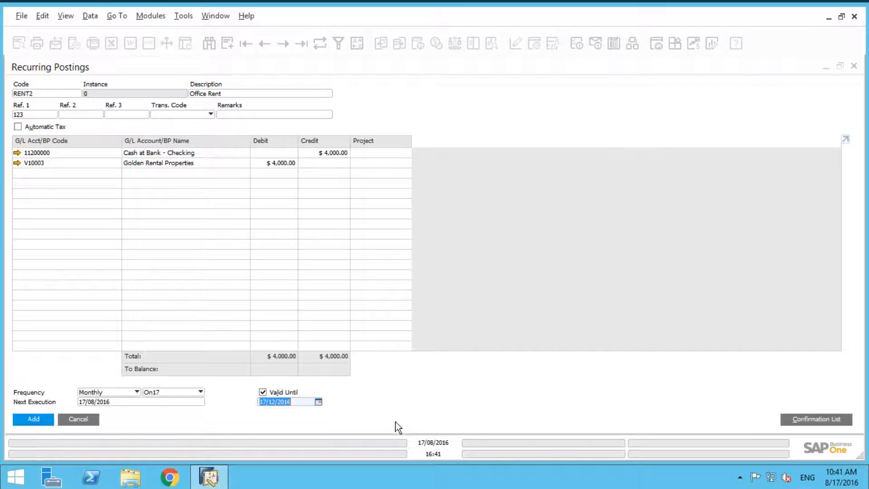
pyautogui.moveTo(408, 404)
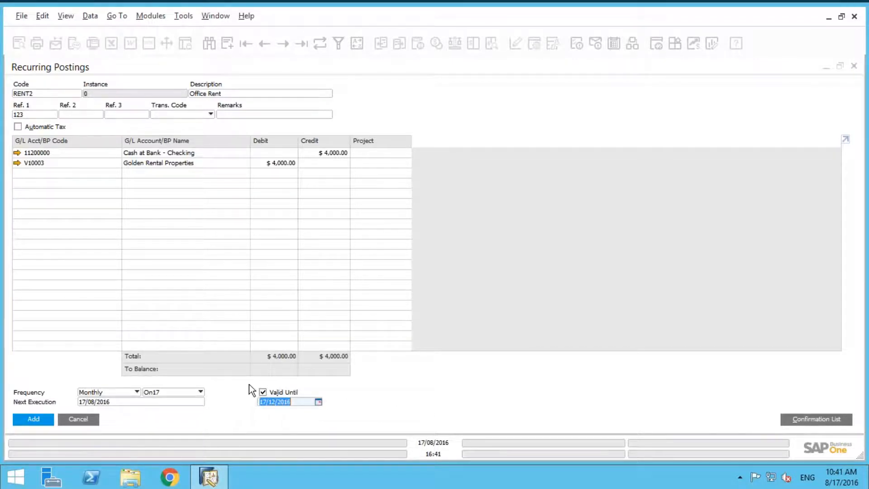
pyautogui.moveTo(345, 386)
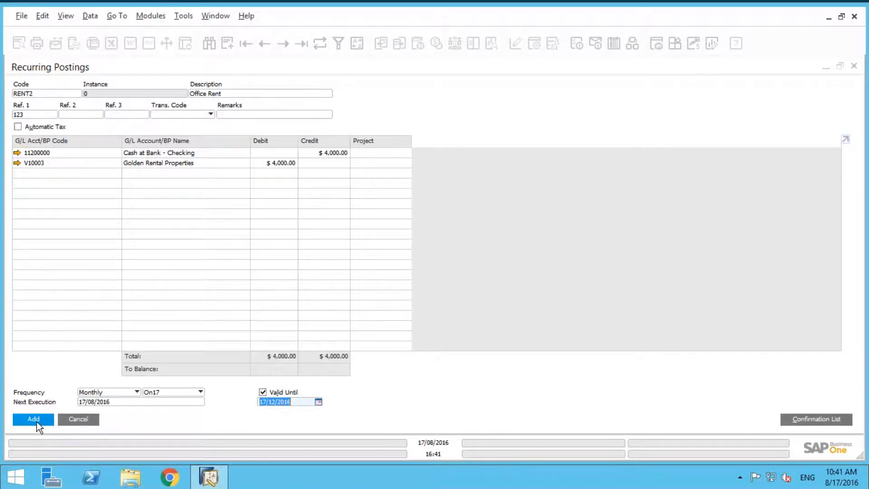
# - Add the RENT2 recurring posting, recall the last saved record, then close SAP Business One
pyautogui.click(32, 418)
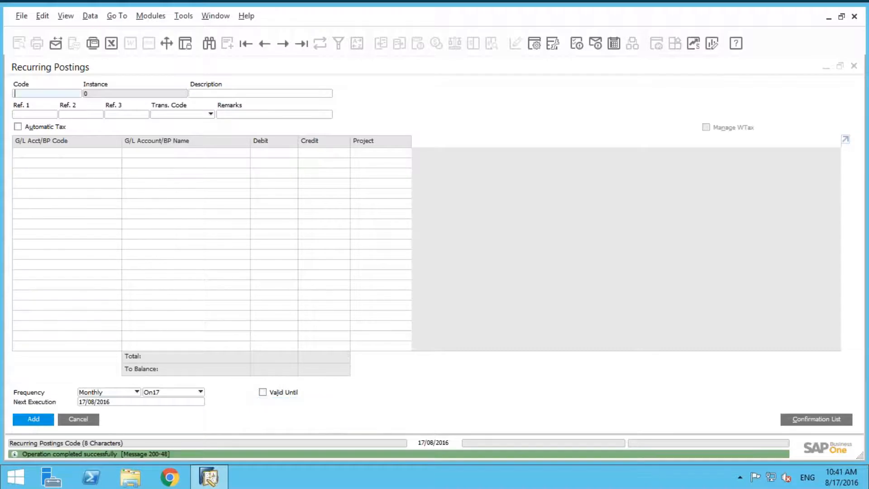
pyautogui.moveTo(300, 44)
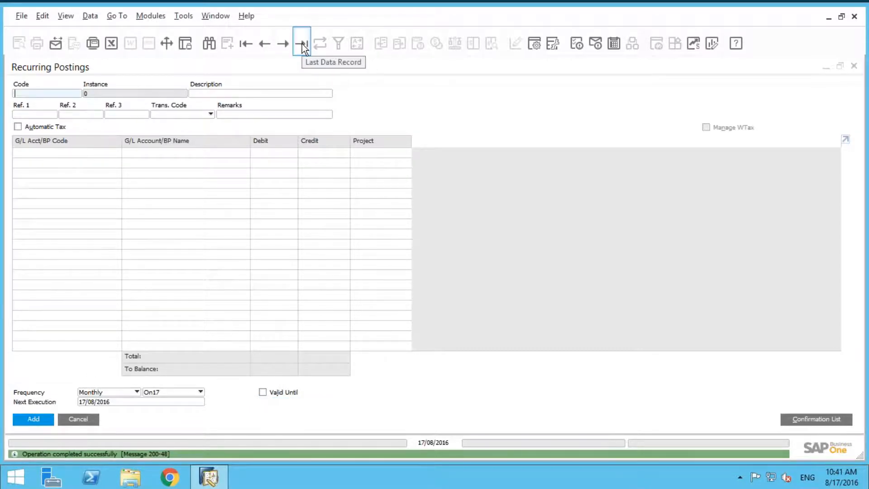
pyautogui.moveTo(312, 66)
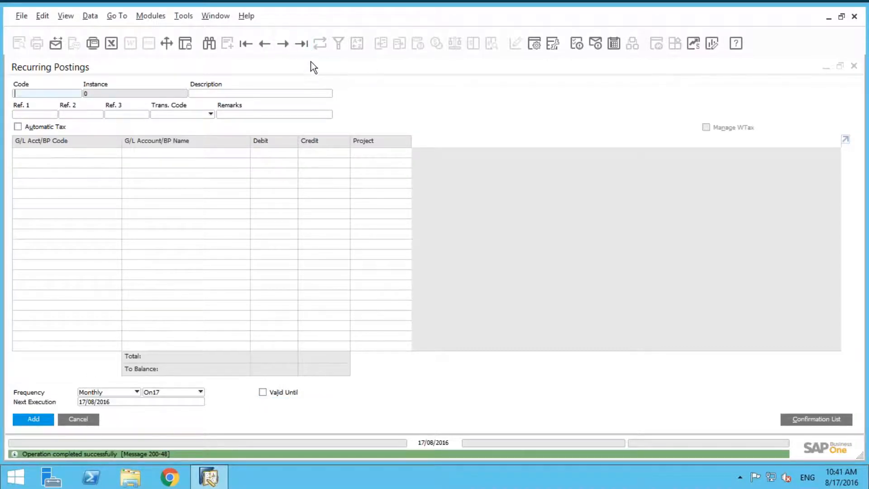
pyautogui.click(302, 43)
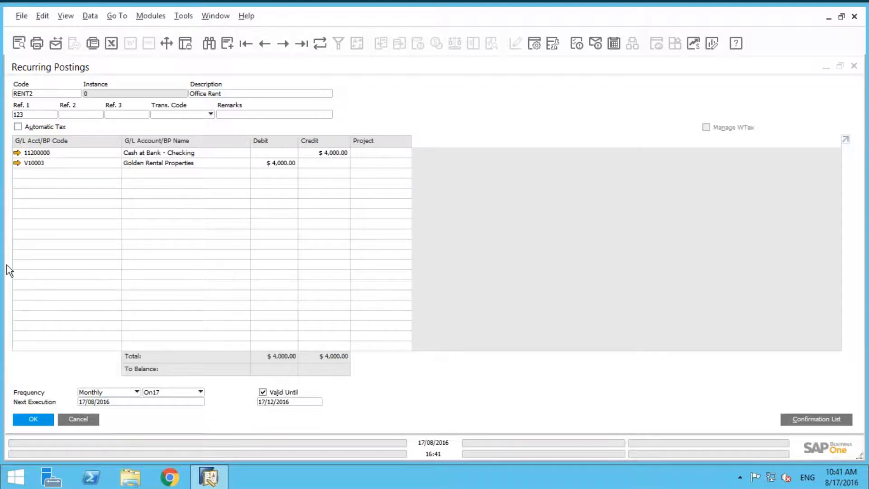
pyautogui.moveTo(718, 113)
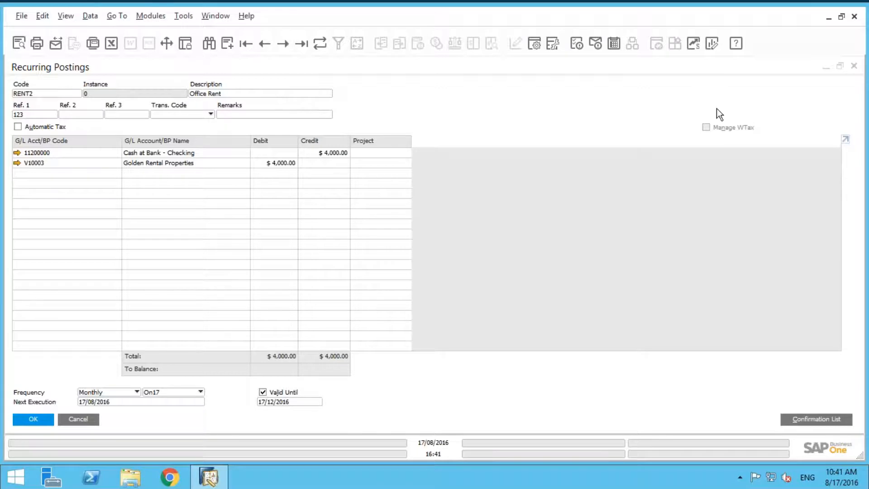
pyautogui.moveTo(719, 99)
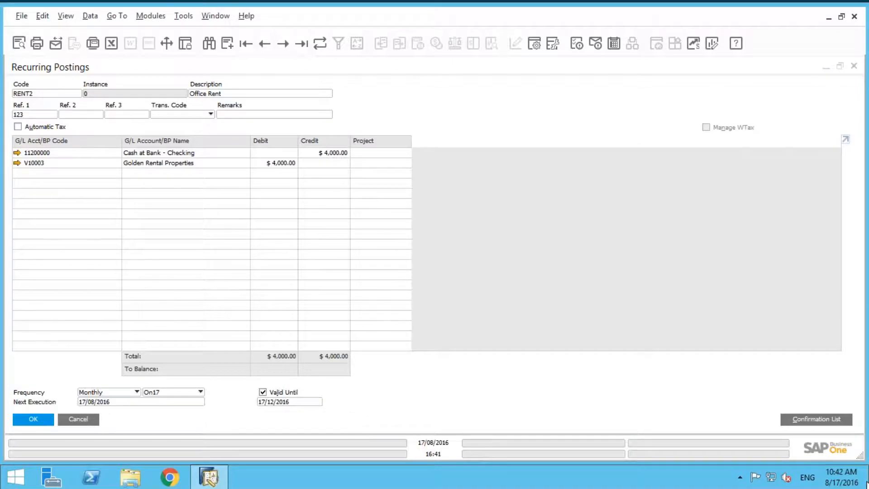
pyautogui.click(853, 66)
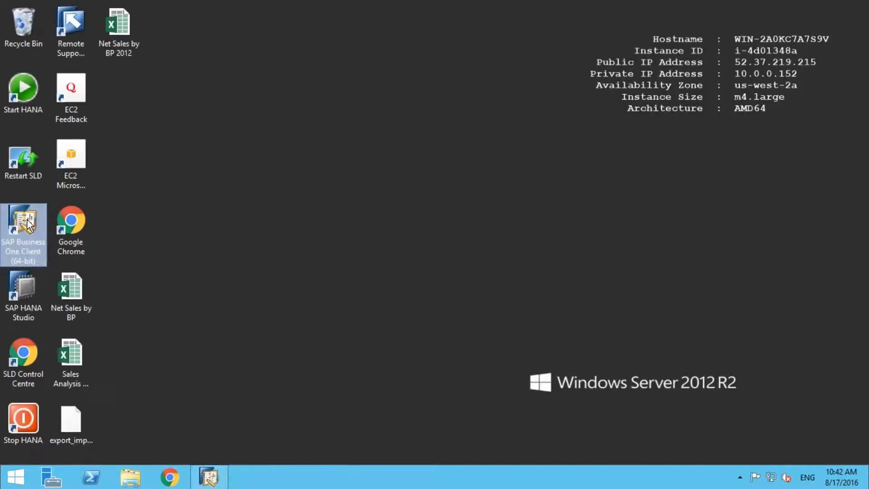
pyautogui.moveTo(24, 222)
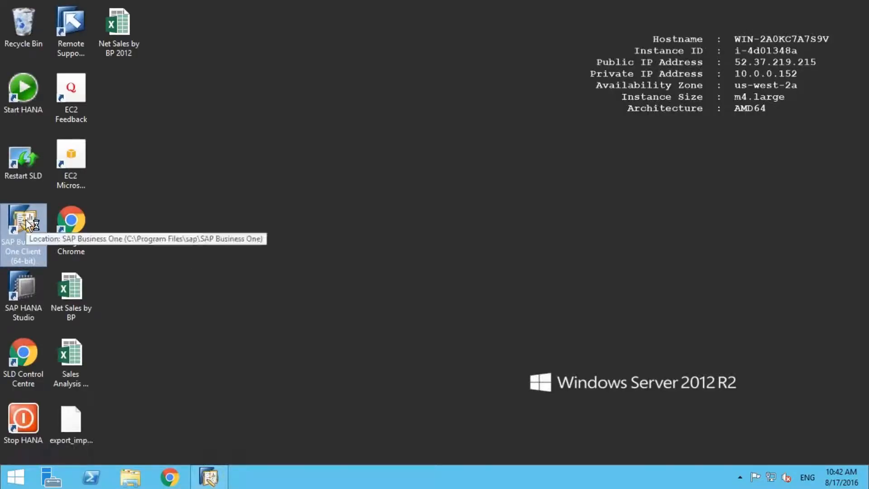
# - Relaunch the client and log in to OEC Demo Company as user manager
pyautogui.doubleClick(24, 222)
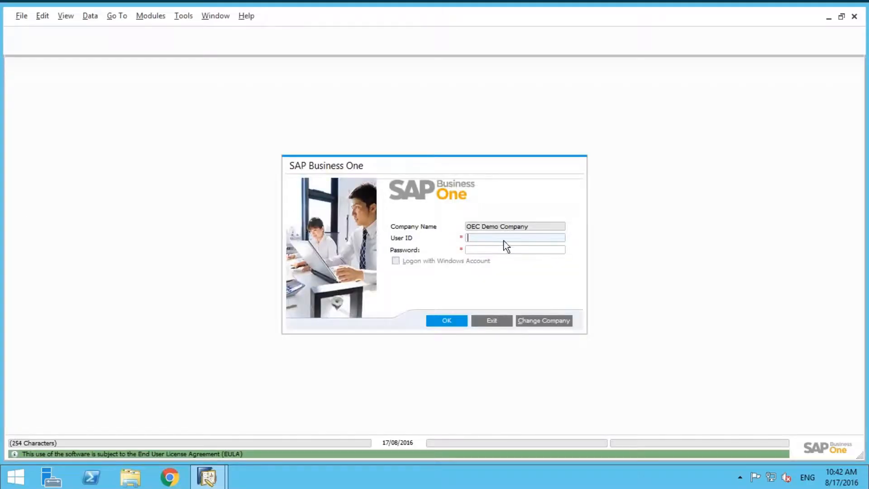
pyautogui.write('manager')
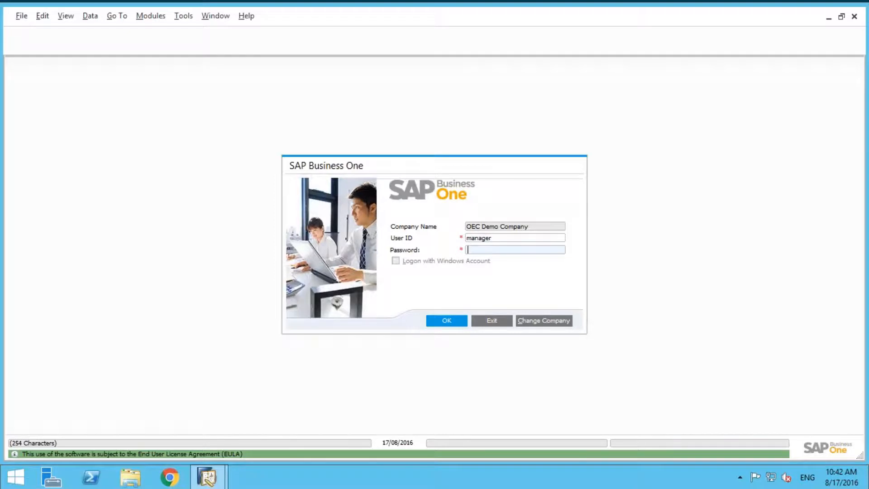
pyautogui.write('sap')
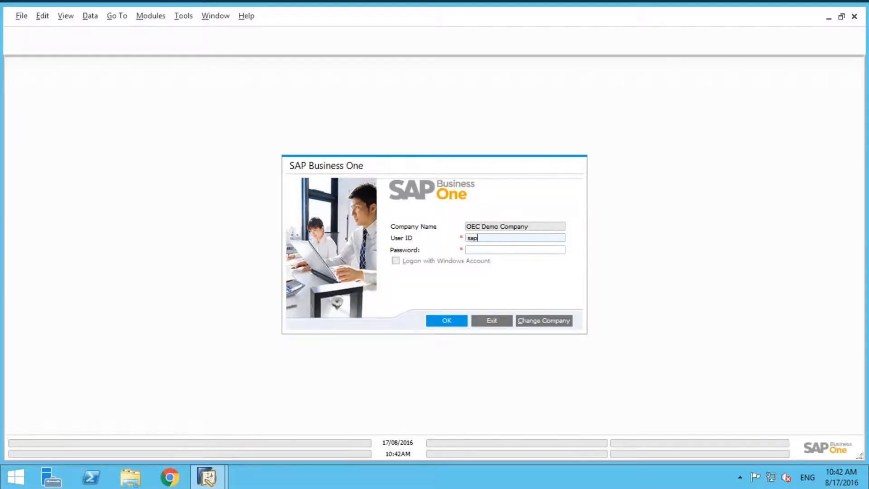
pyautogui.write('m')
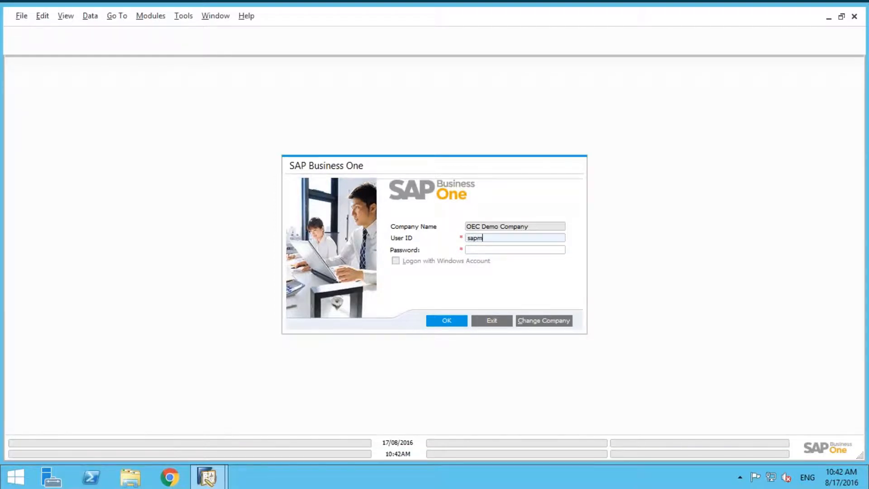
pyautogui.write('manager')
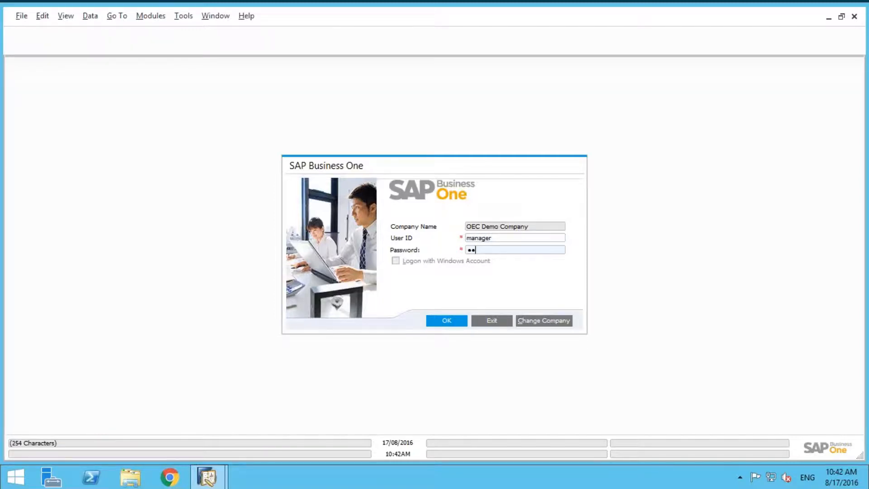
pyautogui.write('••••')
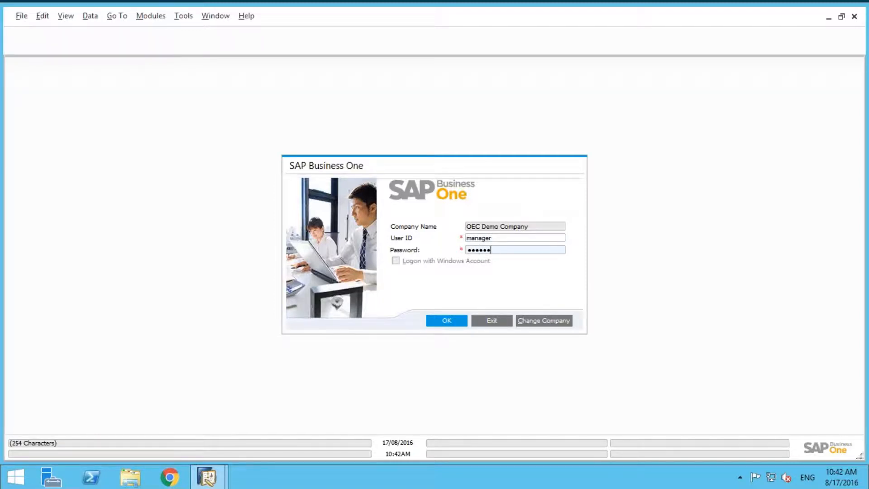
pyautogui.click(446, 320)
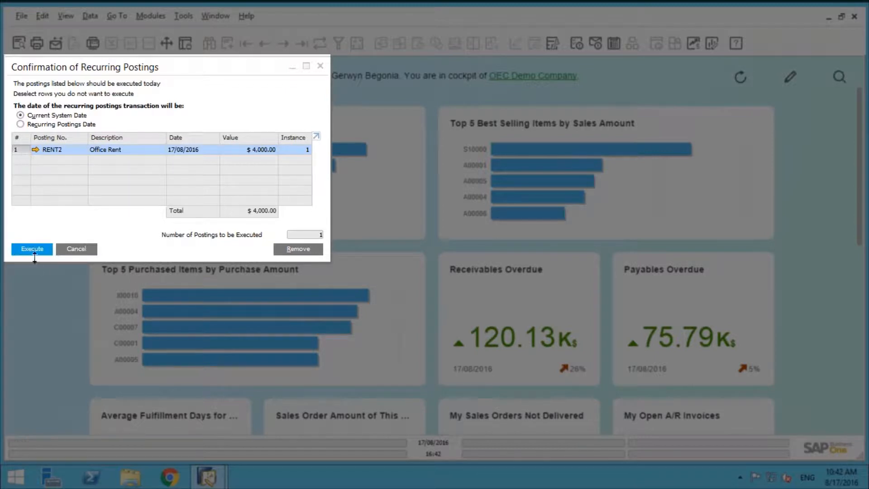
pyautogui.moveTo(76, 230)
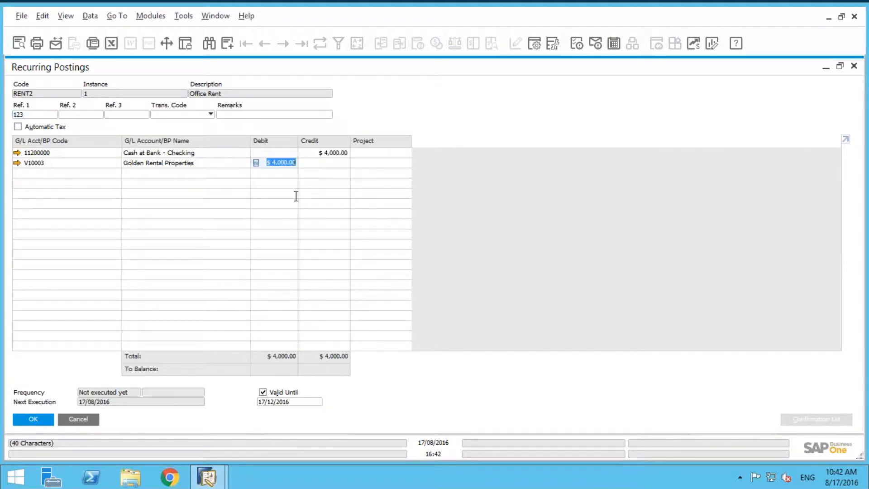
pyautogui.moveTo(329, 160)
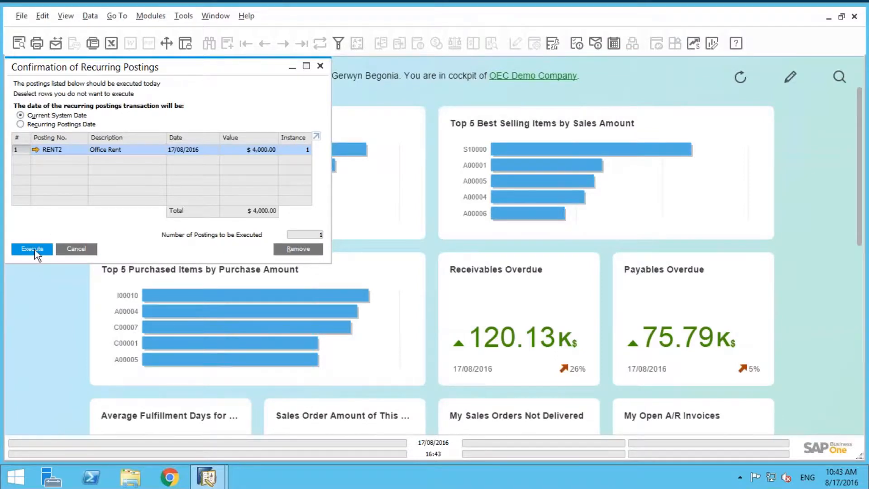
# - Execute the due RENT2 posting and confirm adding it to the permanent file
pyautogui.click(32, 248)
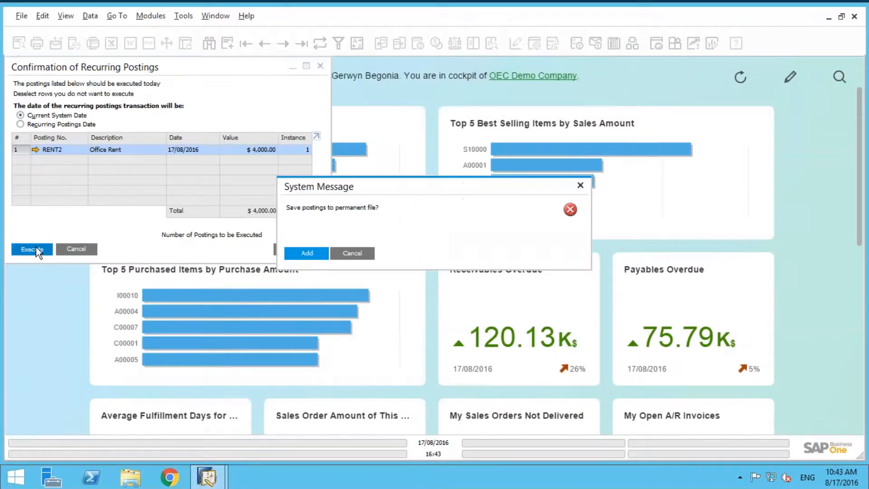
pyautogui.moveTo(345, 237)
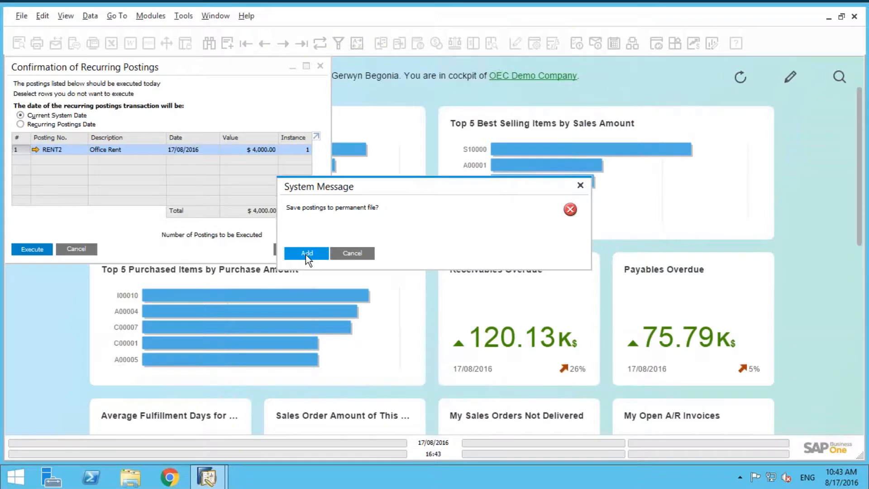
pyautogui.click(306, 253)
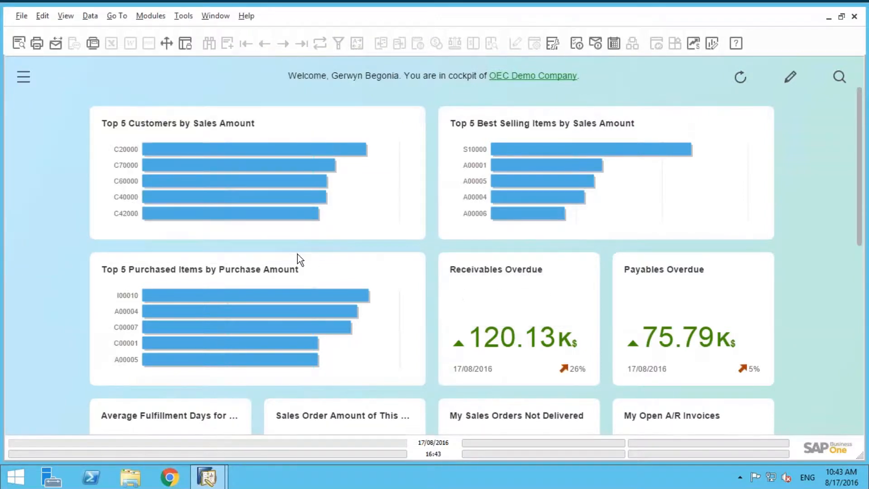
pyautogui.click(23, 76)
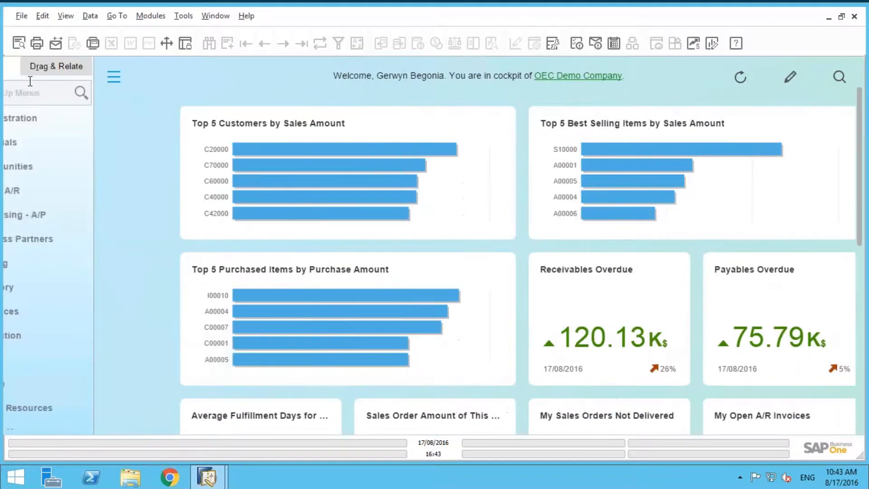
# - Review the generated journal entry 1933 from RENT2 and close it
pyautogui.click(40, 66)
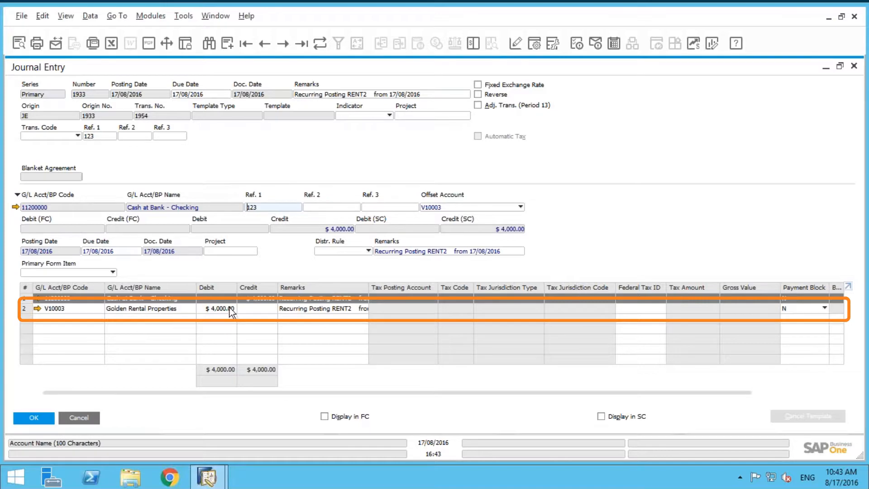
pyautogui.moveTo(372, 297)
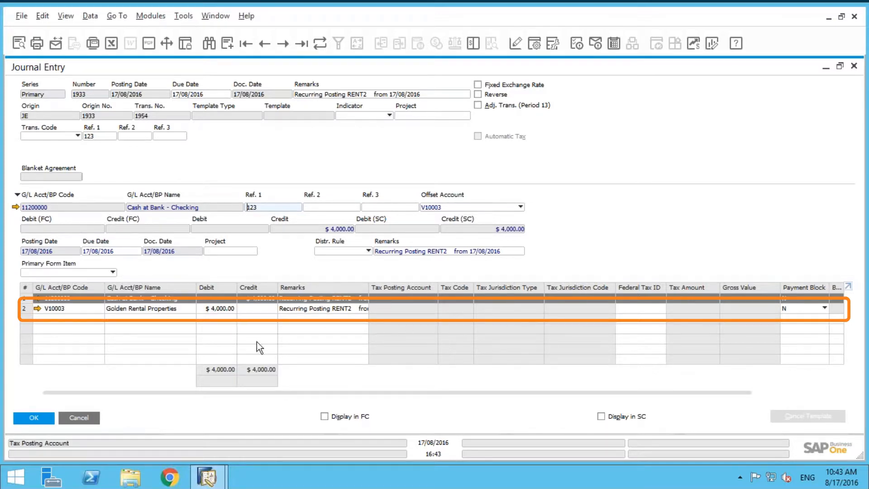
pyautogui.click(79, 417)
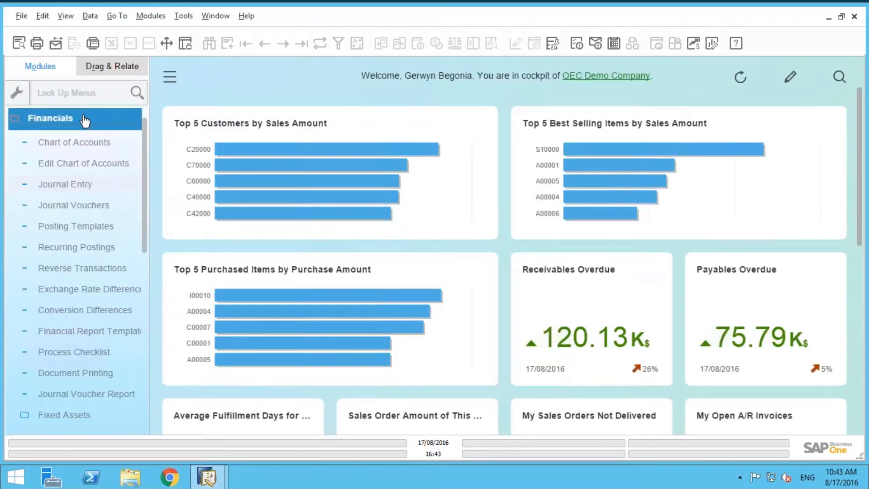
# - Open a new Outgoing Payments form from Banking > Outgoing Payments
pyautogui.click(50, 118)
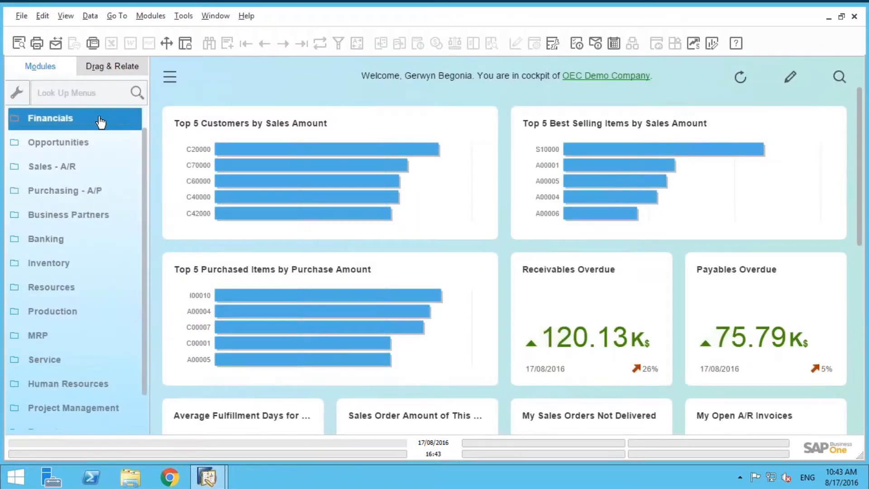
pyautogui.click(46, 239)
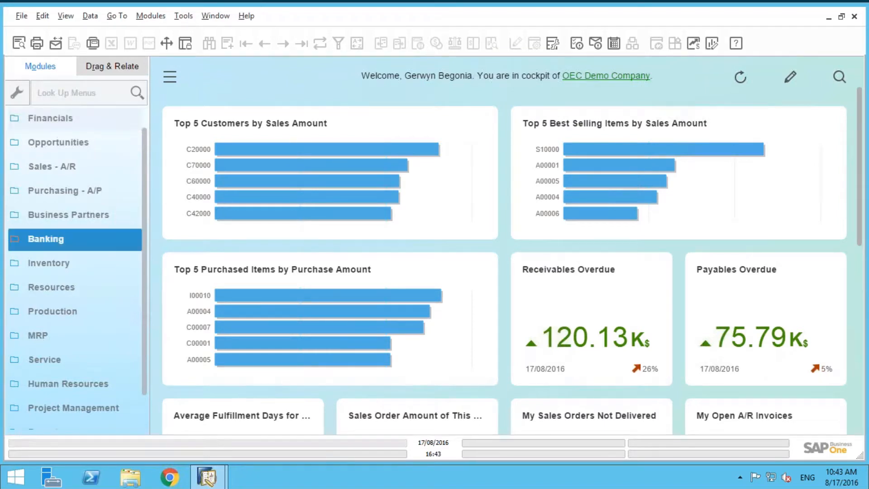
pyautogui.click(46, 239)
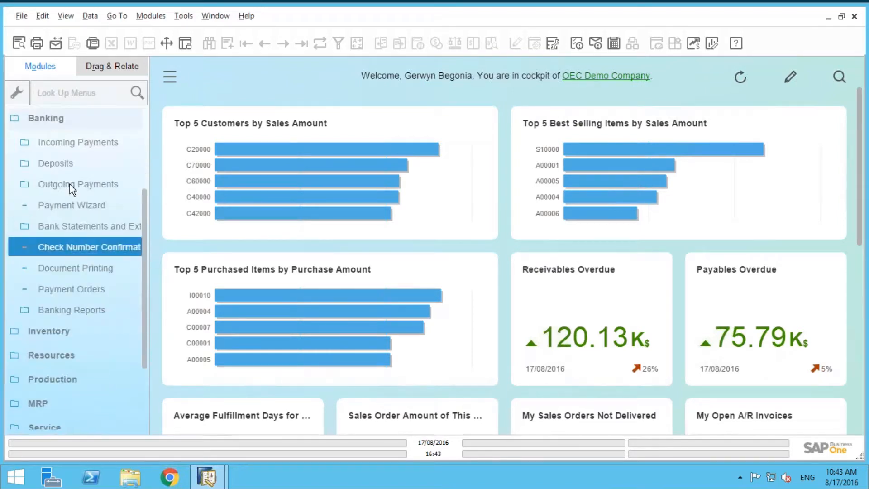
pyautogui.click(78, 184)
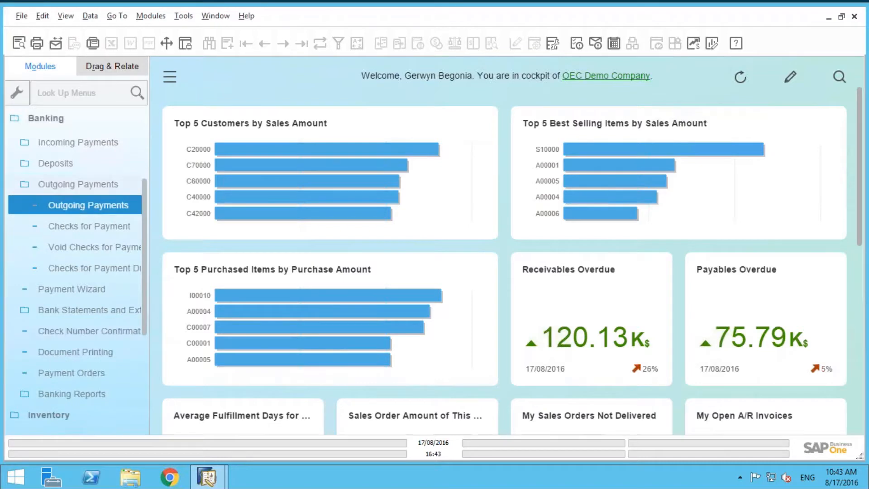
pyautogui.click(87, 205)
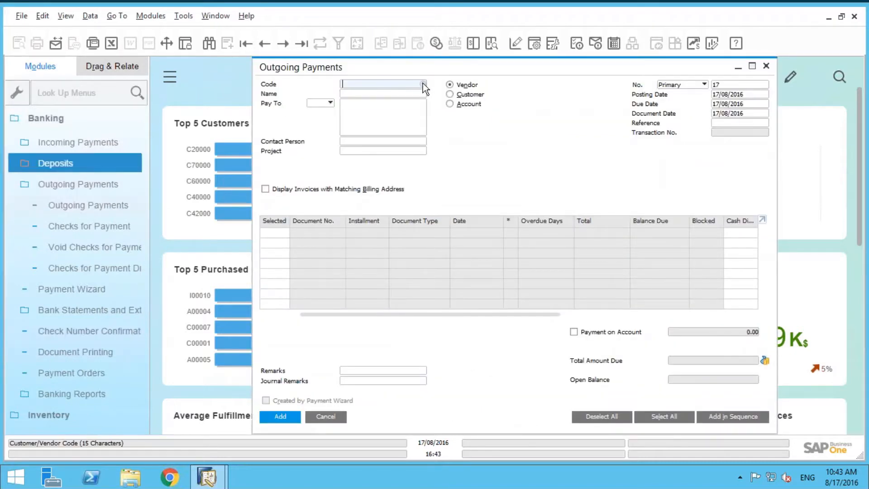
# - Put vendor V10003 Golden Rental Properties on the outgoing payment and select journal entry 1954
pyautogui.click(422, 83)
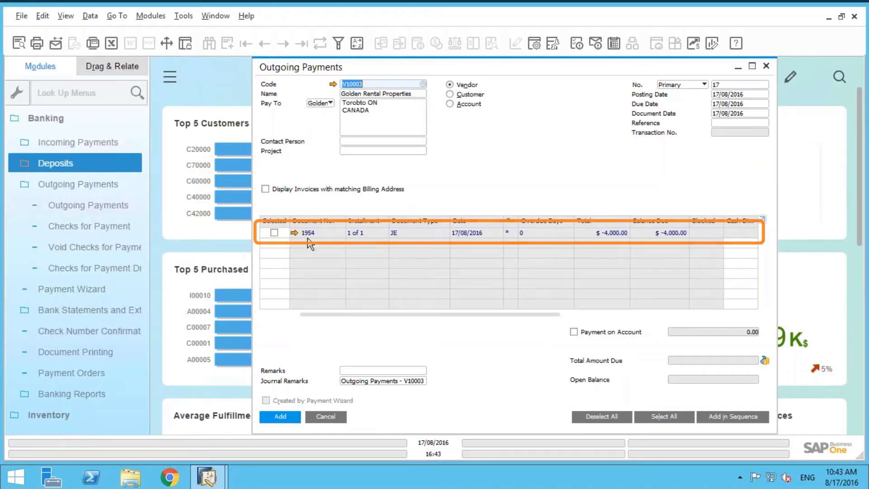
pyautogui.click(273, 233)
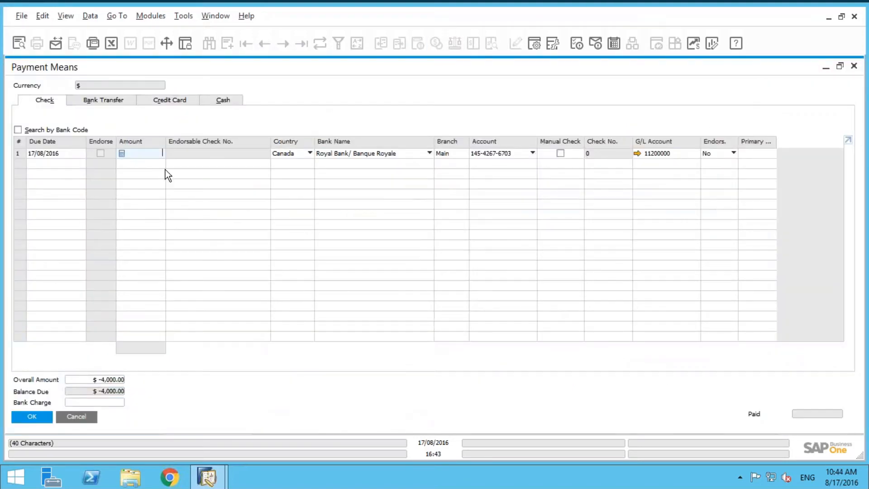
# - Fill the check with the full $-4,000.00 balance due and accept the payment means
pyautogui.press('ctrl+b')
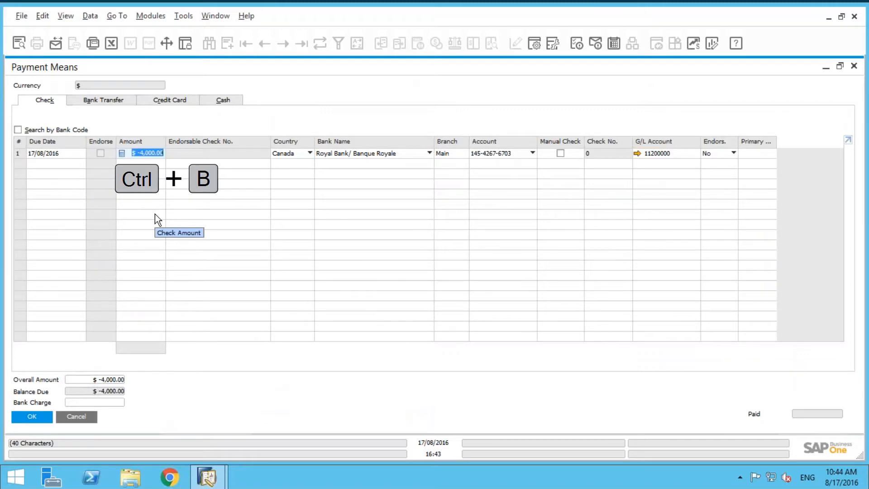
pyautogui.press('ctrl+b')
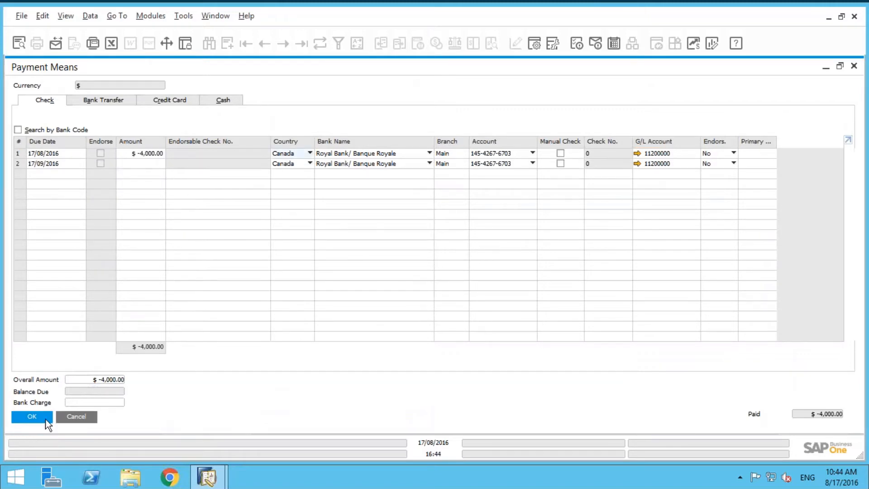
pyautogui.click(31, 416)
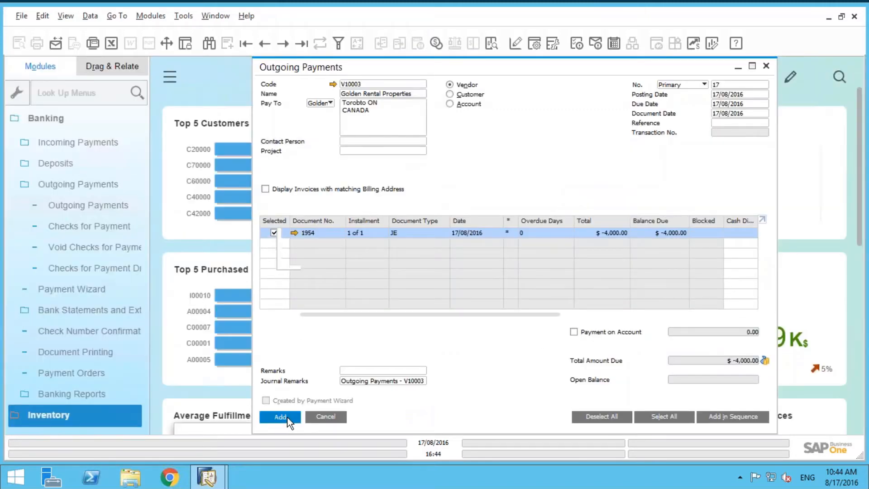